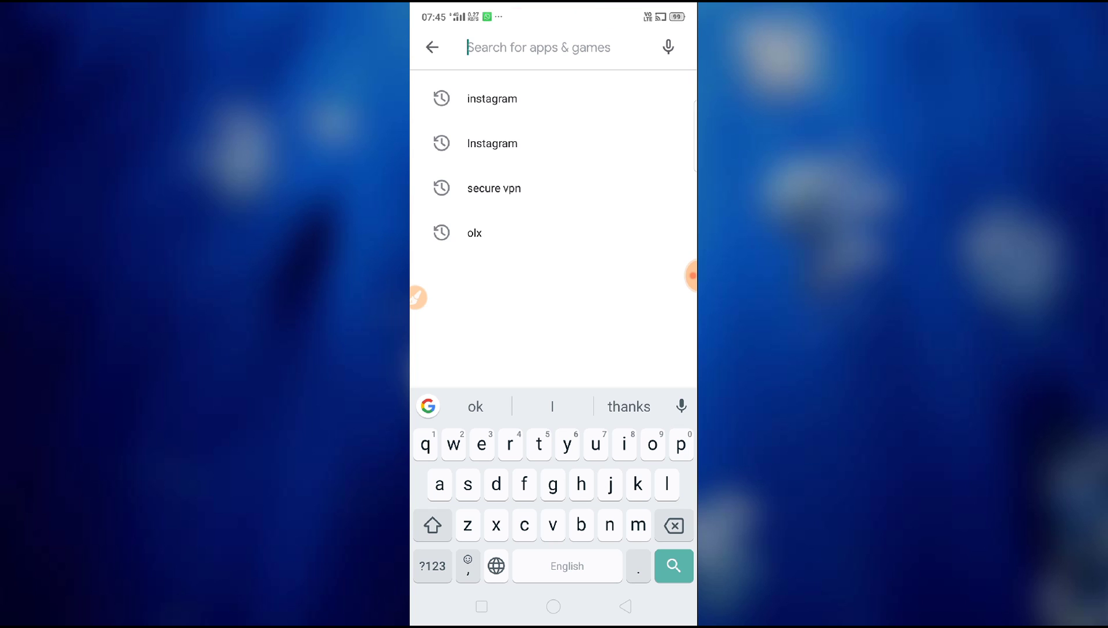
- Search Play Store for 'sn' and bring up Snapchat's home-screen app options
{"action": "type", "text": "sn"}
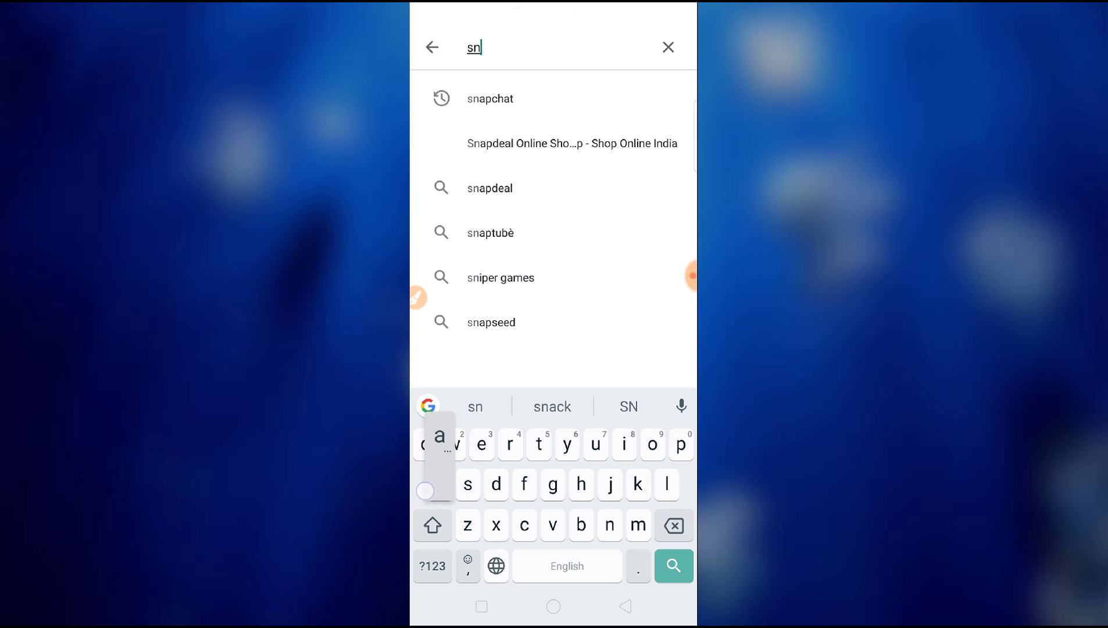
{"action": "left_click", "coordinate": [489, 99]}
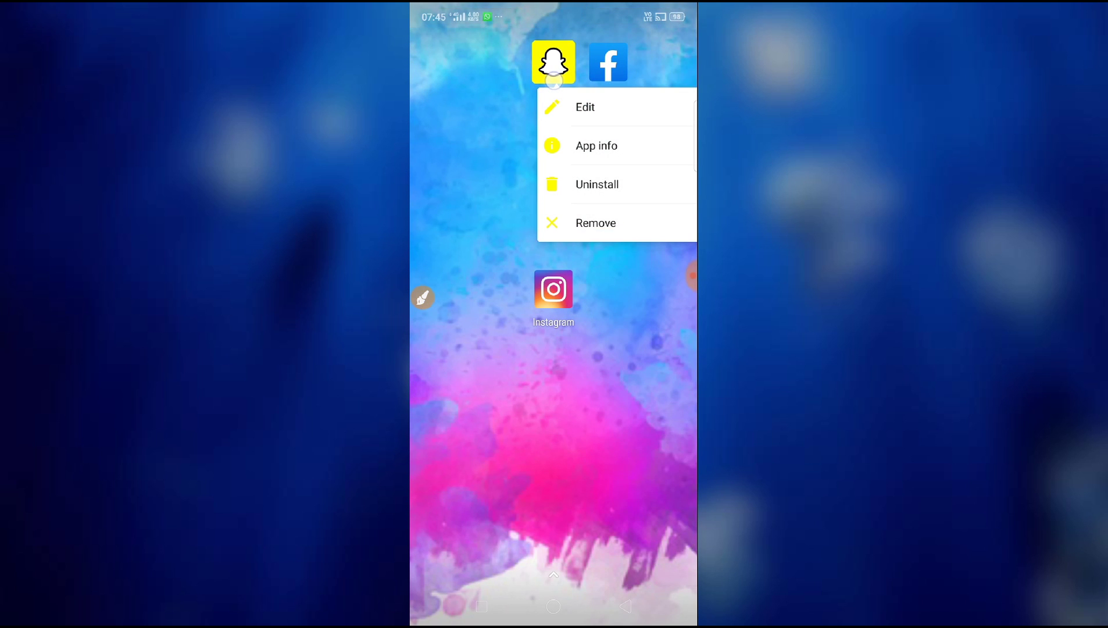
- Uninstall Snapchat from the home screen and confirm its removal
{"action": "left_click", "coordinate": [596, 183]}
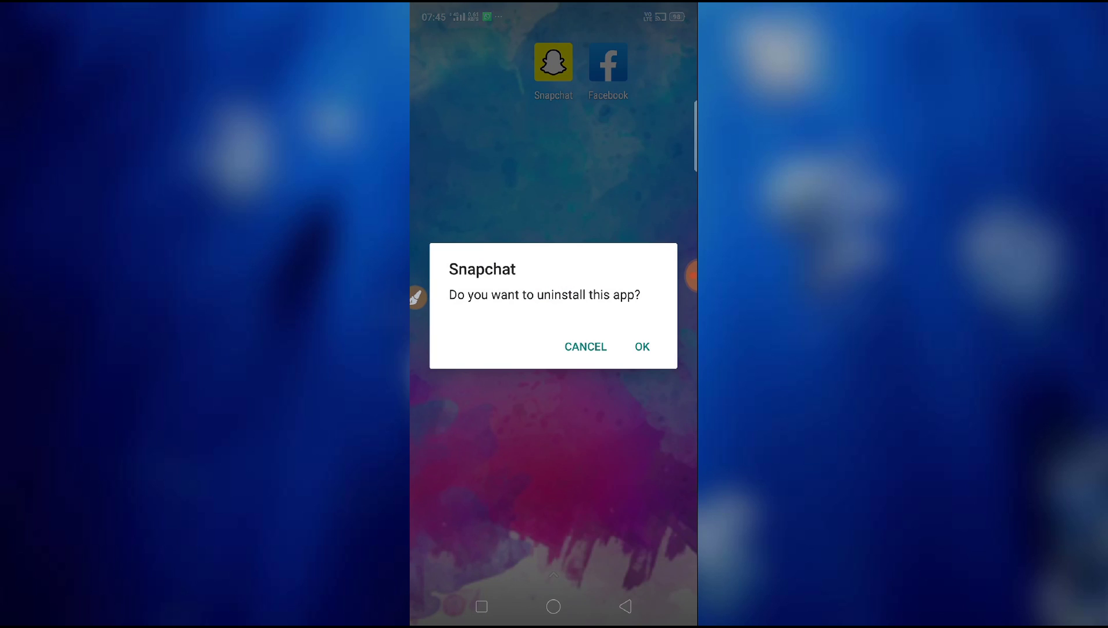
{"action": "left_click", "coordinate": [584, 346]}
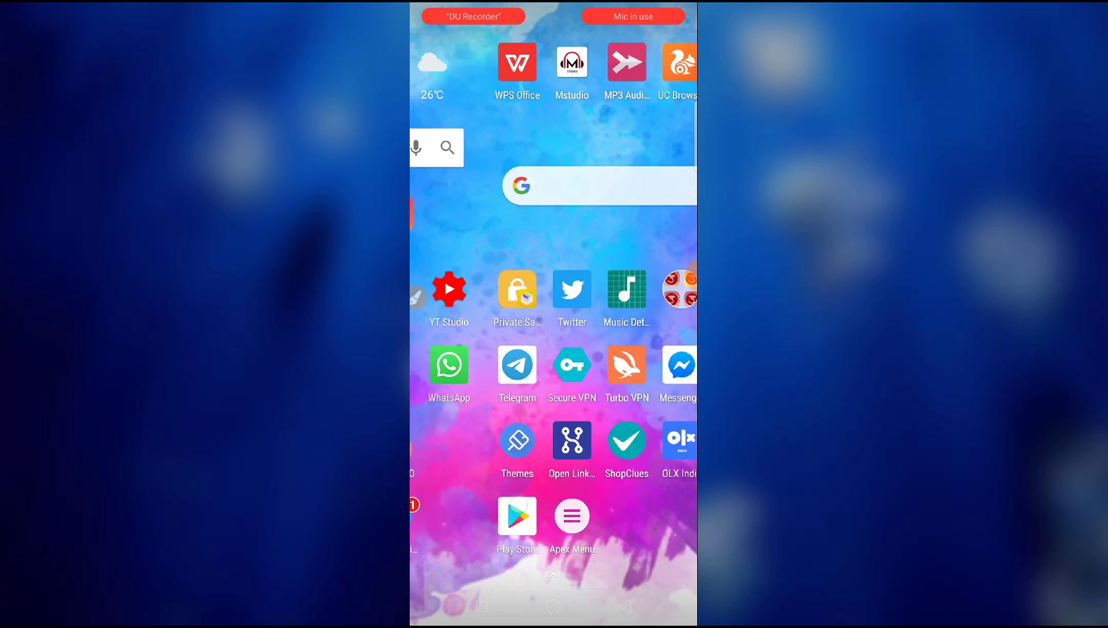
- Search 'snapchat' in Play Store, install it and launch the fresh copy
{"action": "left_click", "coordinate": [516, 515]}
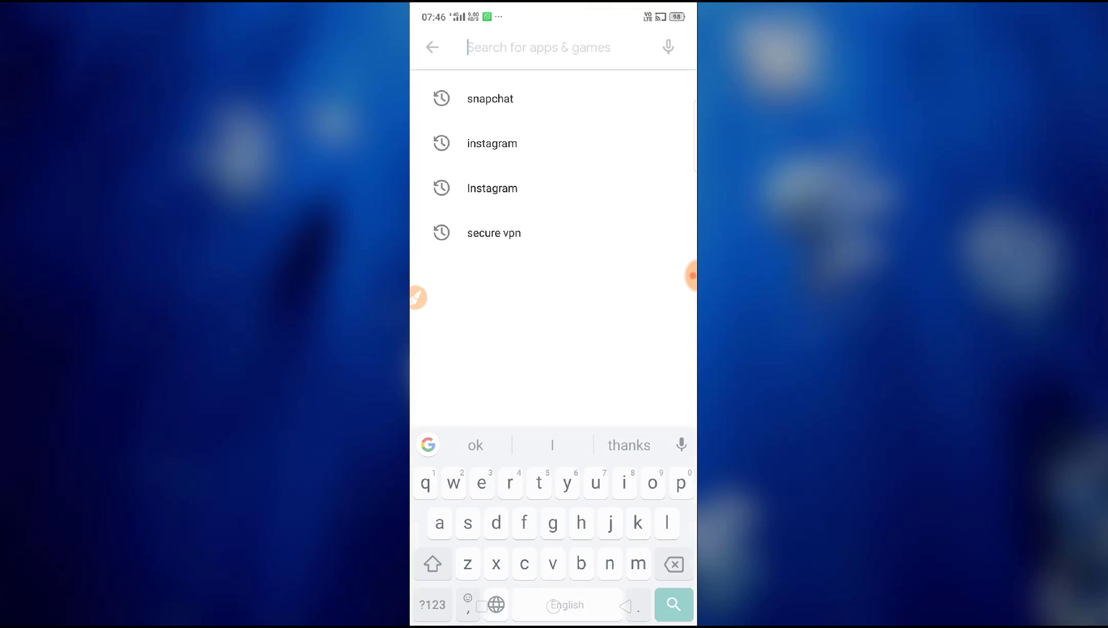
{"action": "type", "text": "snapchat"}
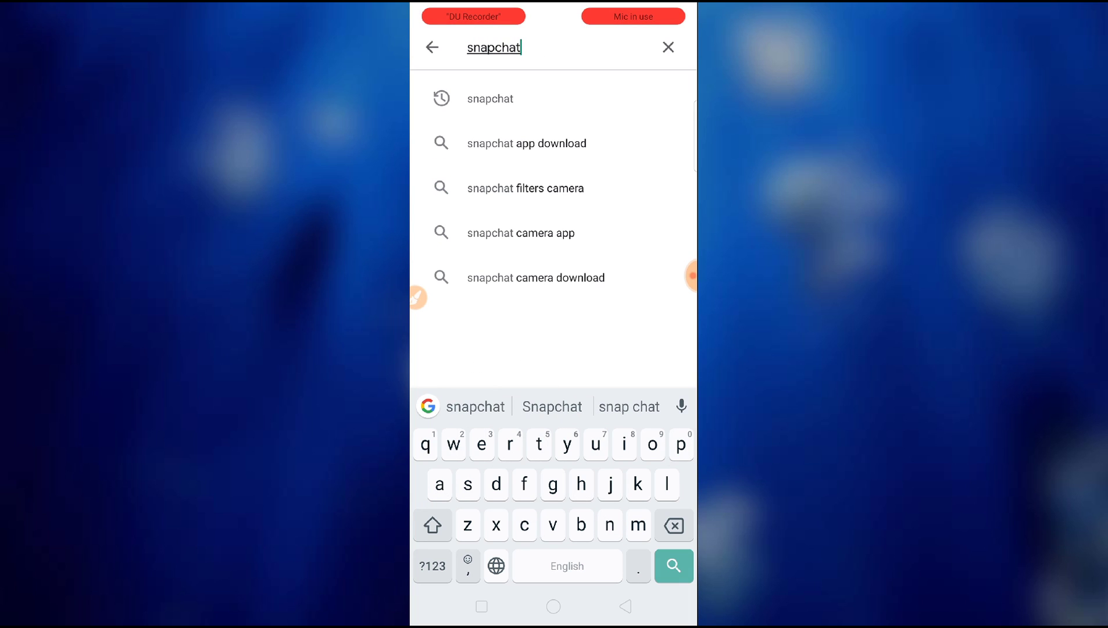
{"action": "left_click", "coordinate": [672, 565]}
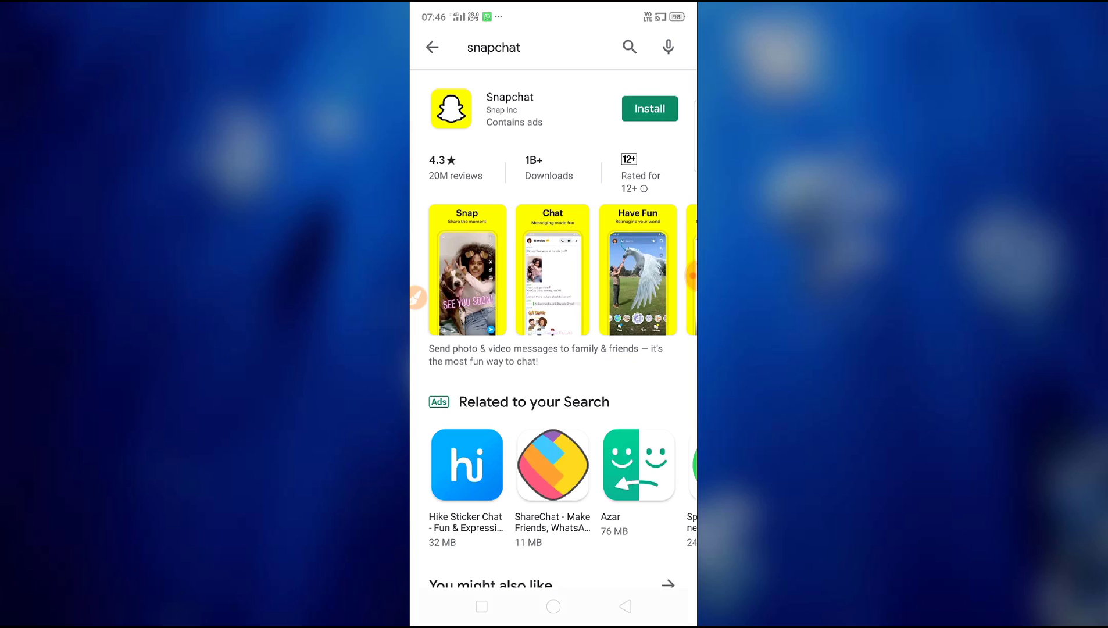
{"action": "left_click", "coordinate": [647, 108]}
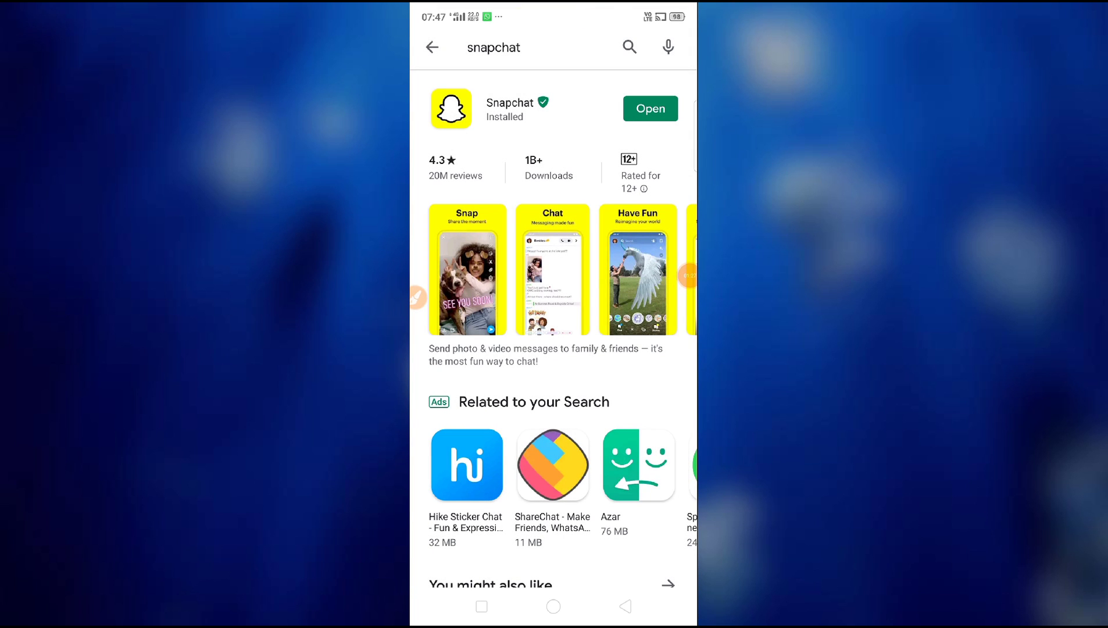
{"action": "left_click", "coordinate": [648, 108]}
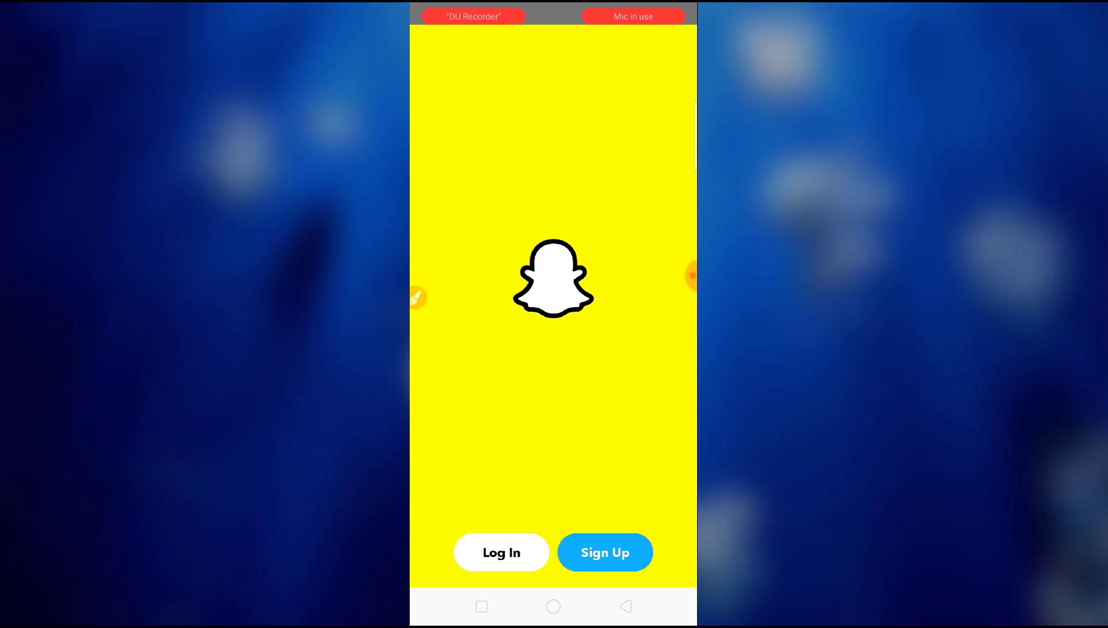
- Begin Snapchat sign-up and grant the phone-call and initial permissions
{"action": "left_click", "coordinate": [604, 553]}
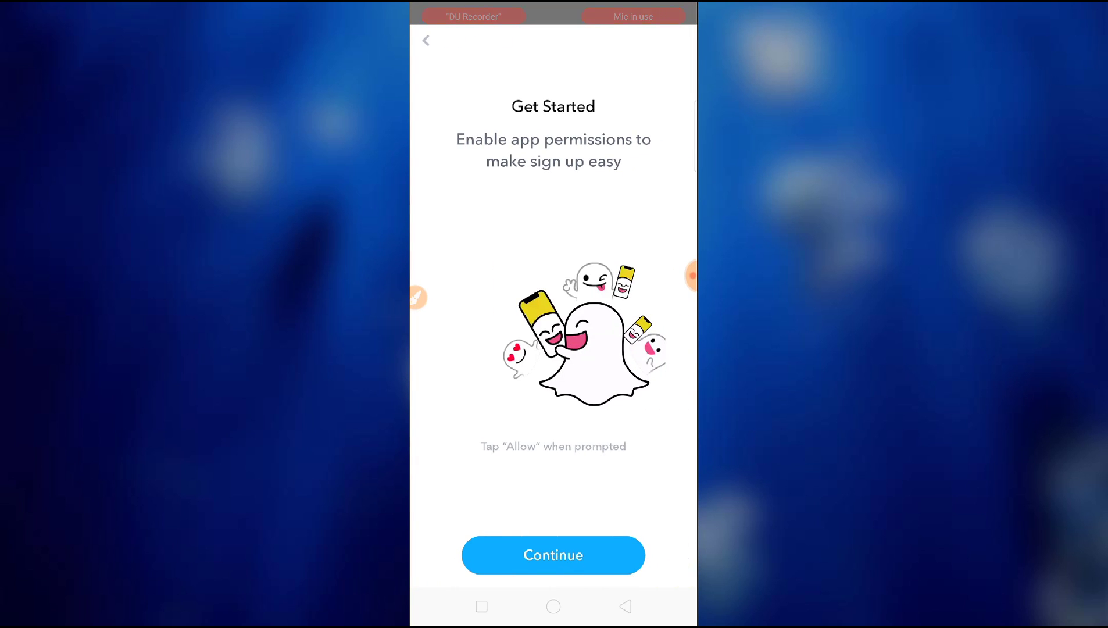
{"action": "left_click", "coordinate": [554, 555]}
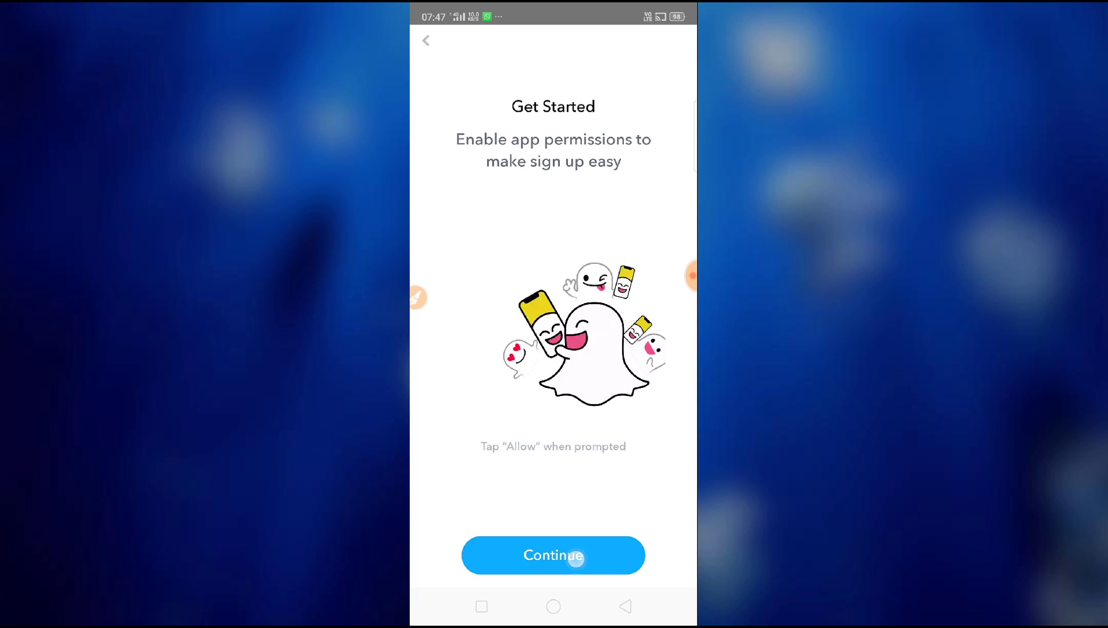
{"action": "left_click", "coordinate": [554, 554]}
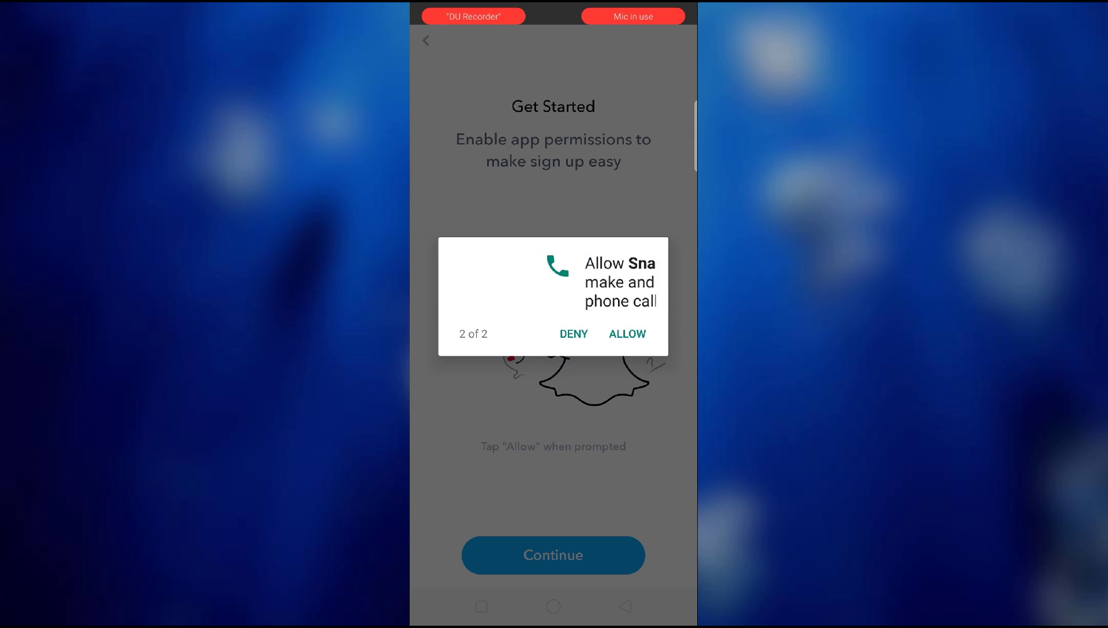
{"action": "left_click", "coordinate": [625, 333]}
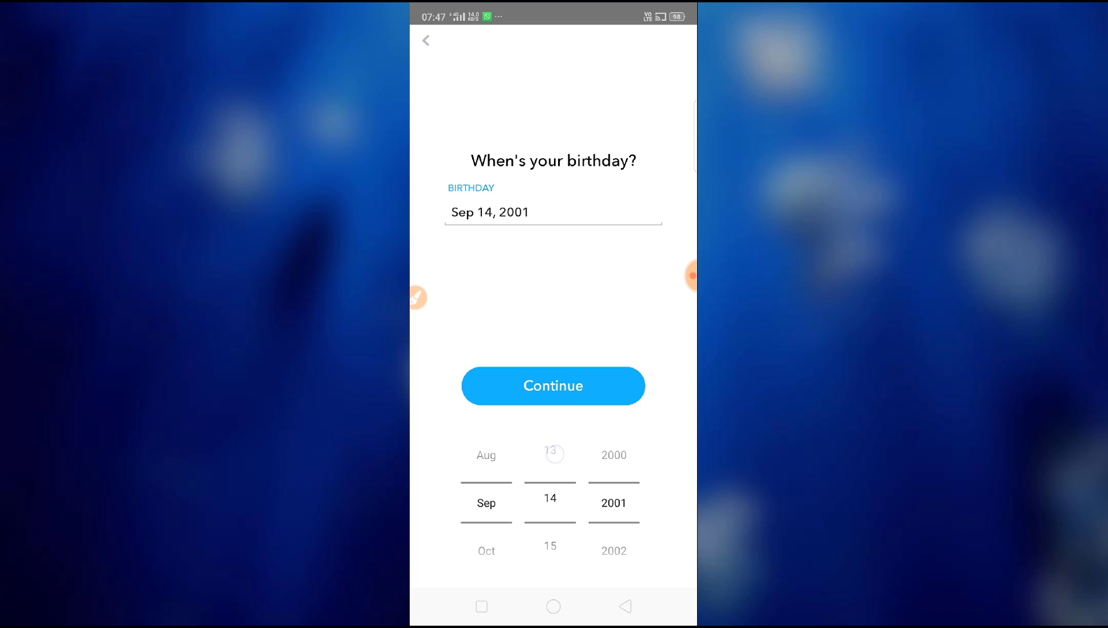
{"action": "left_click", "coordinate": [553, 385]}
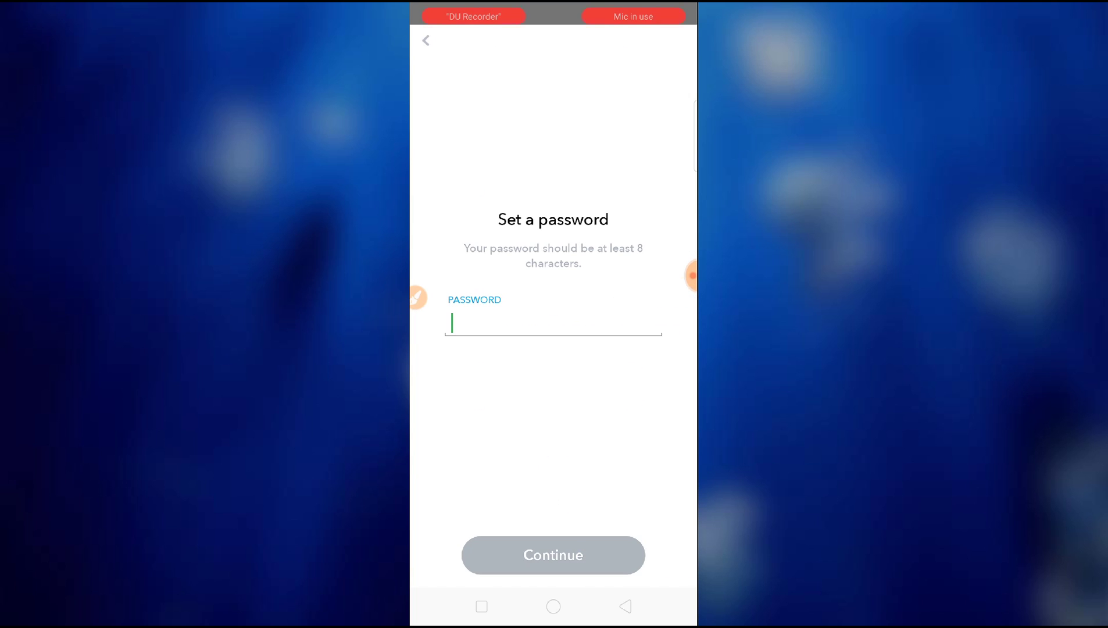
{"action": "left_click", "coordinate": [552, 323]}
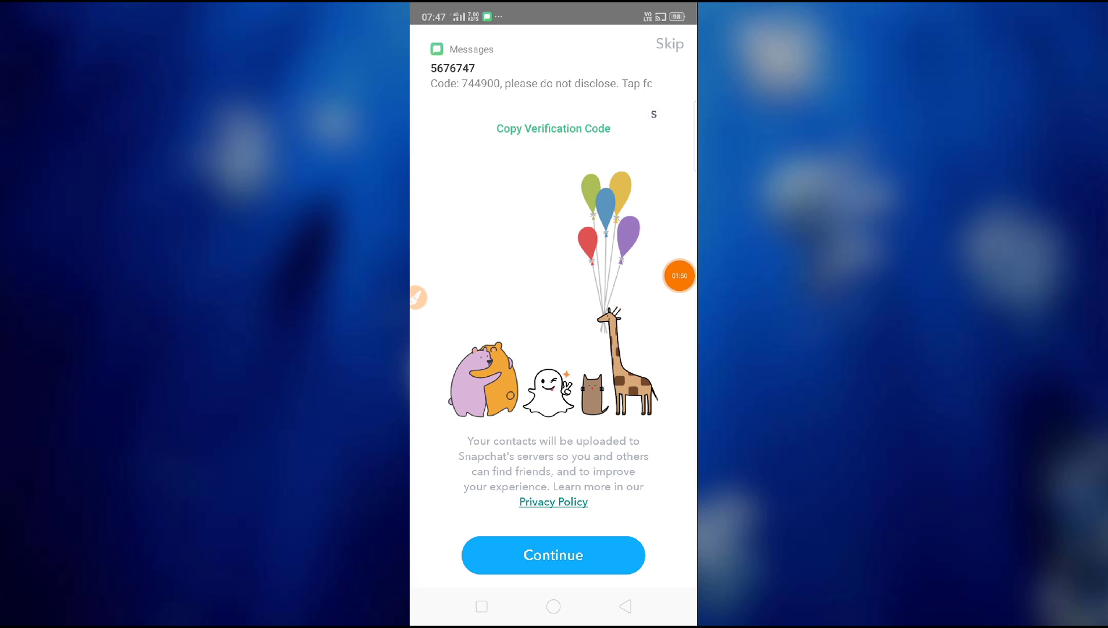
{"action": "left_click", "coordinate": [553, 555]}
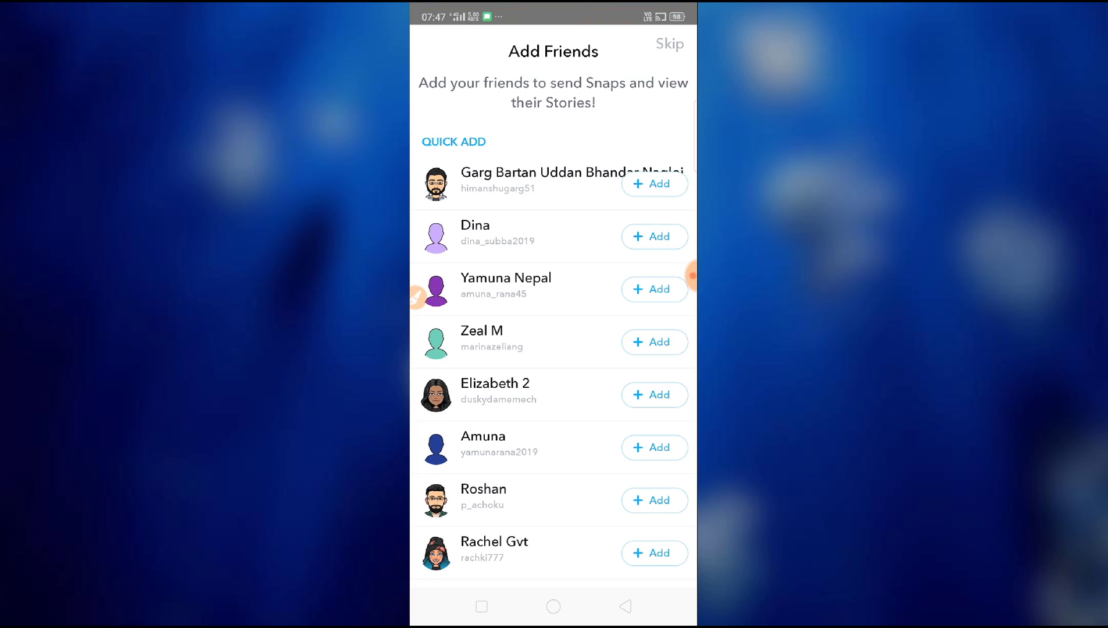
- Skip Add Friends, allow camera and storage access, and show lenses on the live camera
{"action": "left_click", "coordinate": [669, 44]}
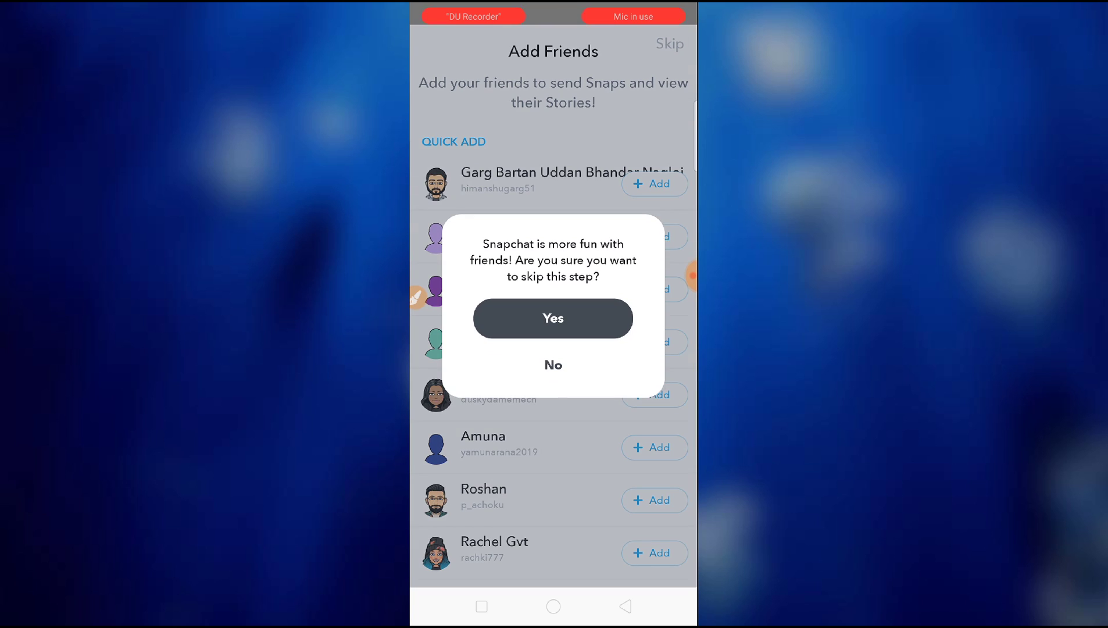
{"action": "left_click", "coordinate": [552, 317]}
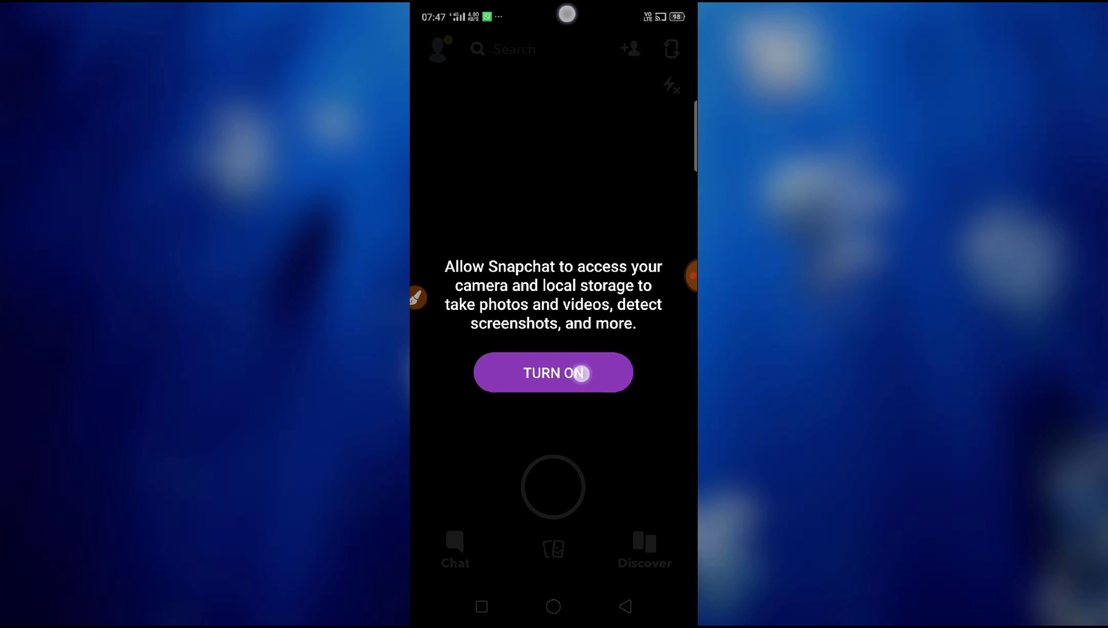
{"action": "left_click", "coordinate": [553, 372]}
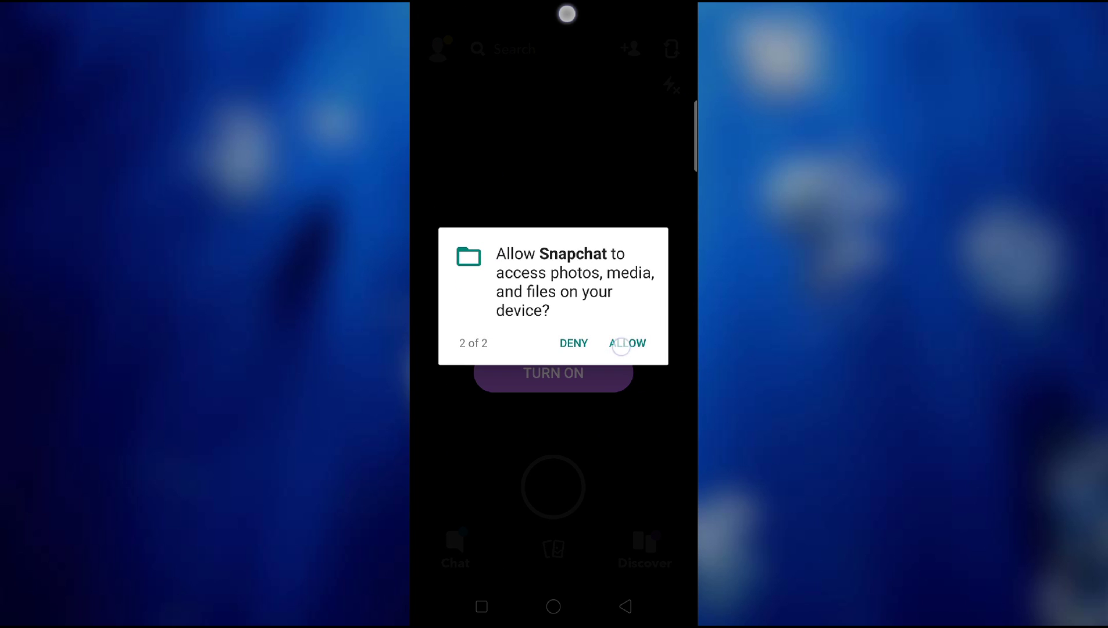
{"action": "left_click", "coordinate": [628, 342]}
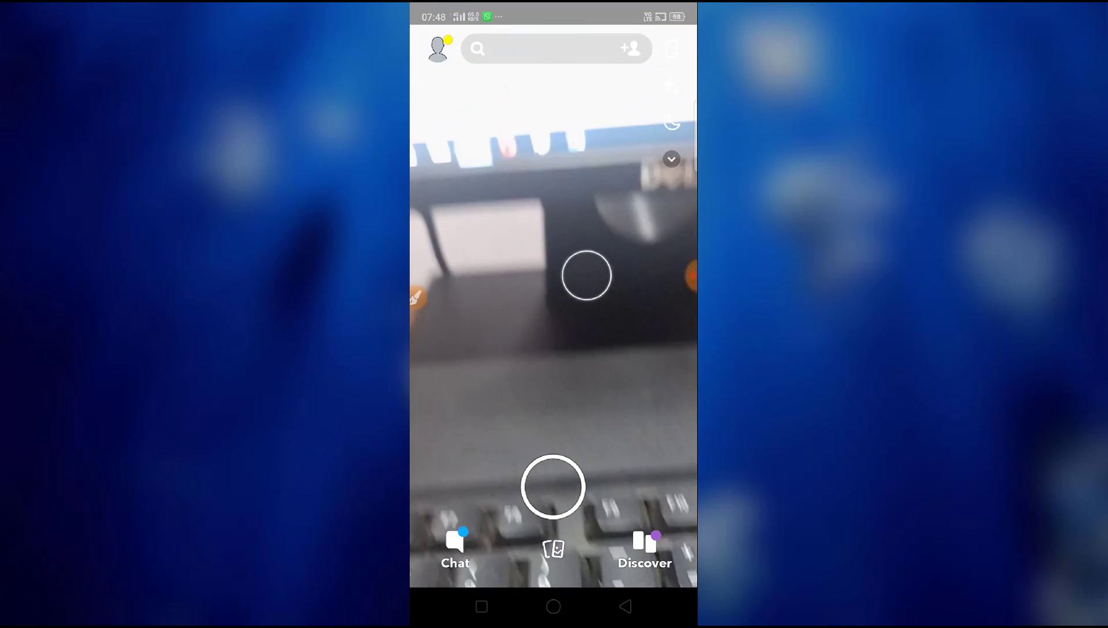
{"action": "left_click", "coordinate": [553, 486]}
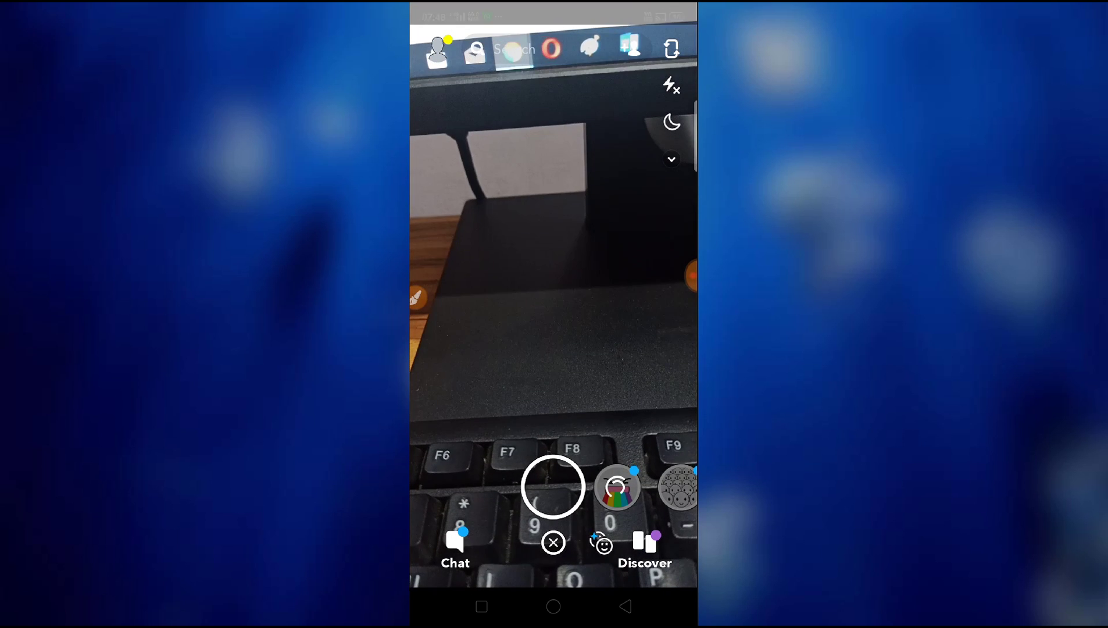